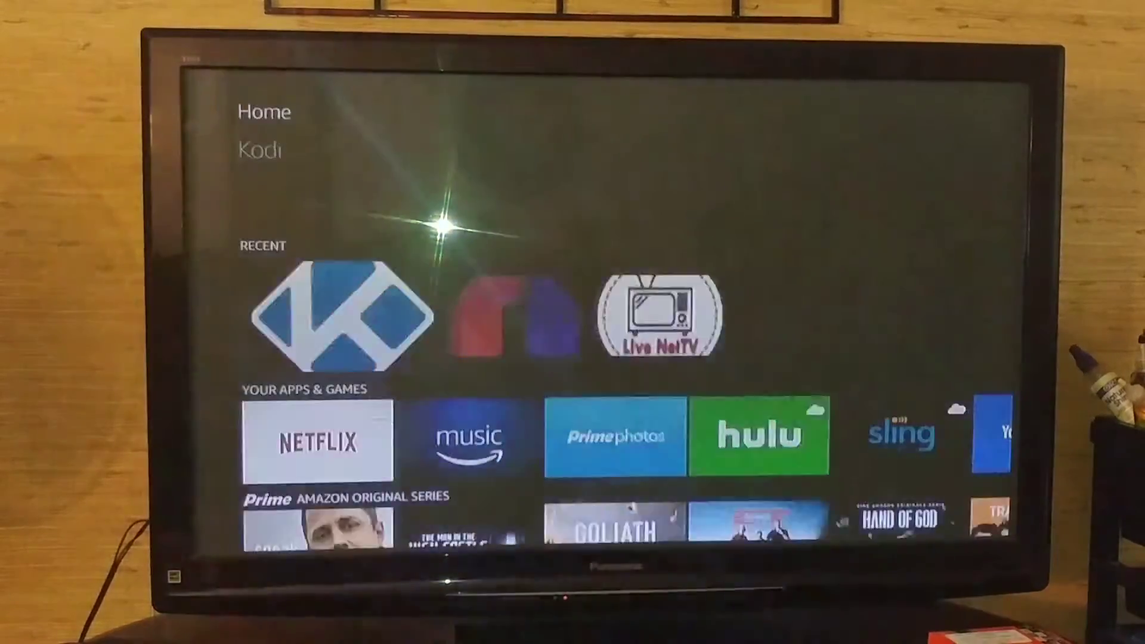
# Launch Kodi from its tile in the Recent row of the home screen
pyautogui.click(343, 320)
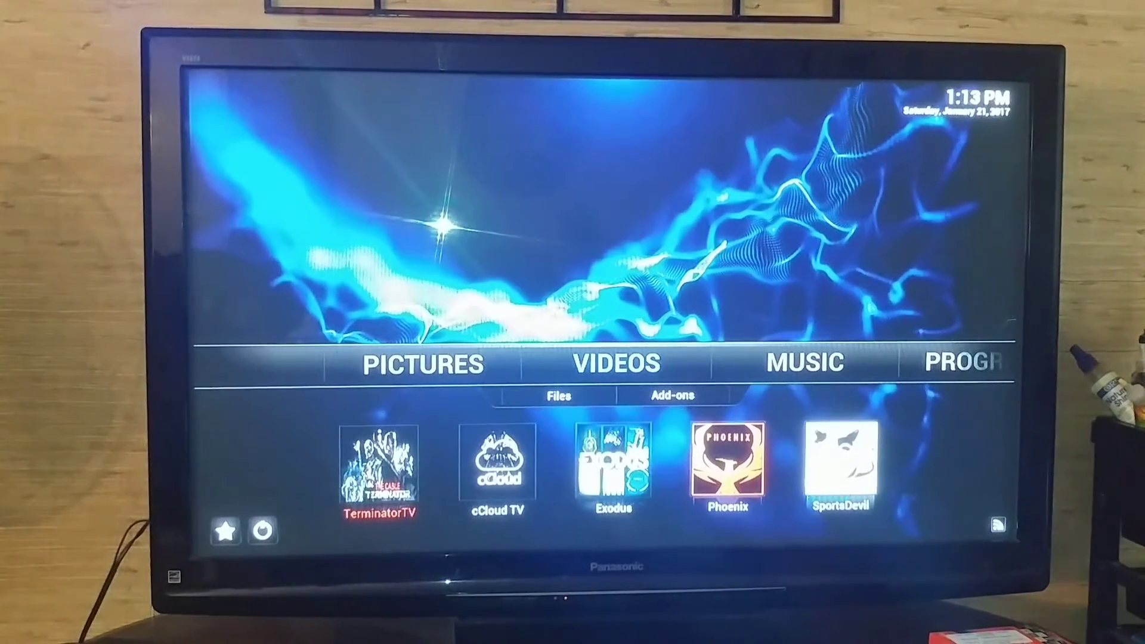
pyautogui.press('Right')
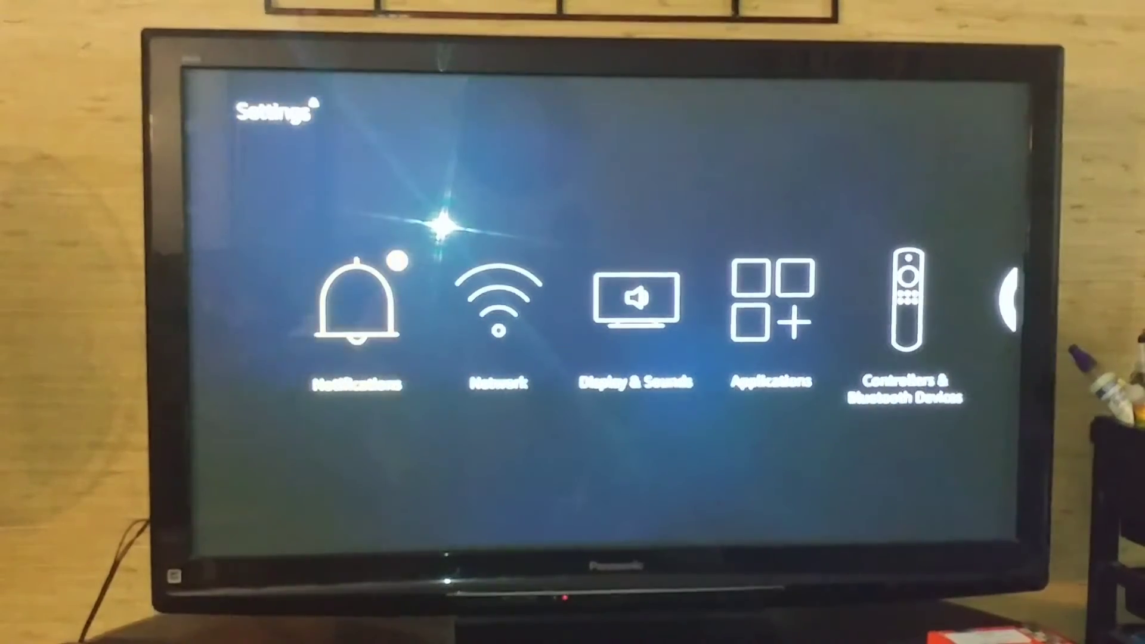
# Select Kodi in Manage Installed Applications to reach its force-stop and clear-data options
pyautogui.hscroll(3)
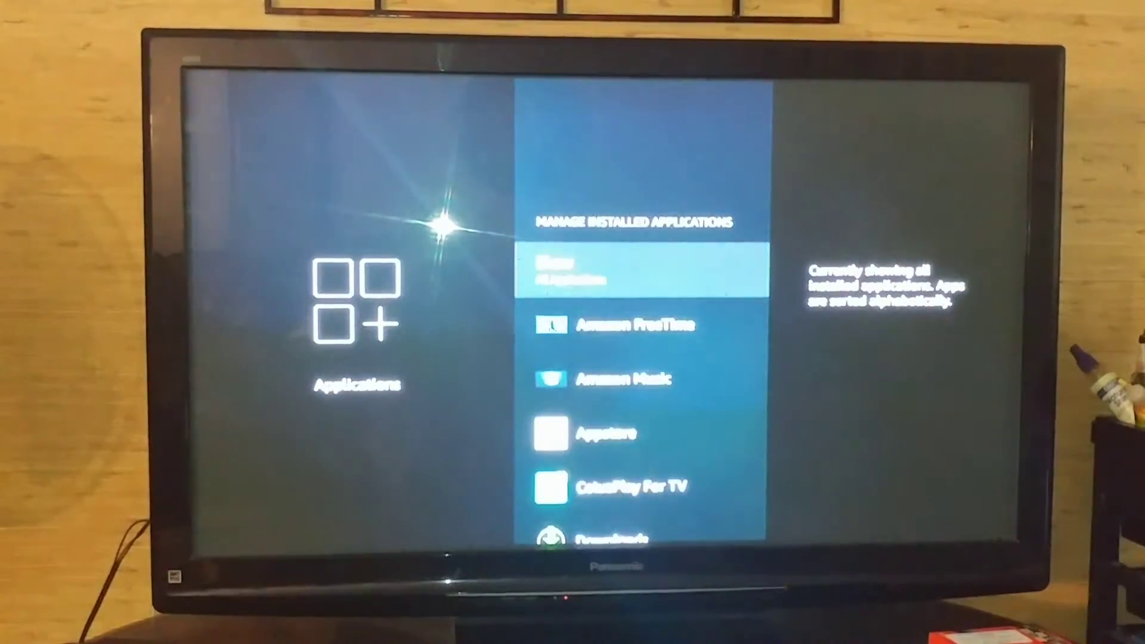
pyautogui.scroll(-3)
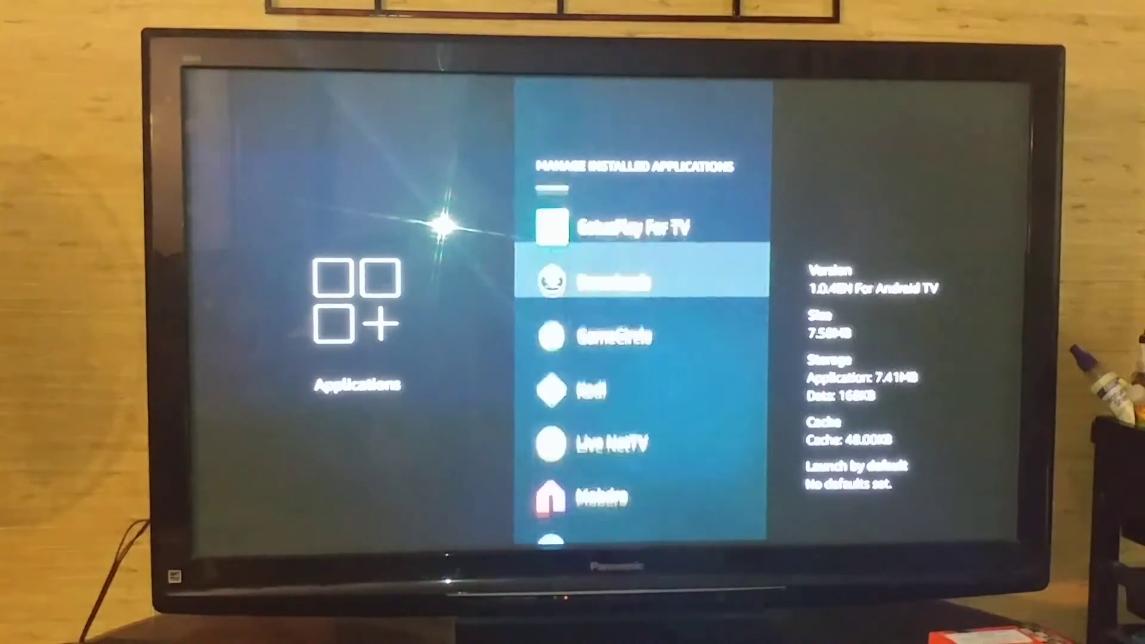
pyautogui.scroll(-3)
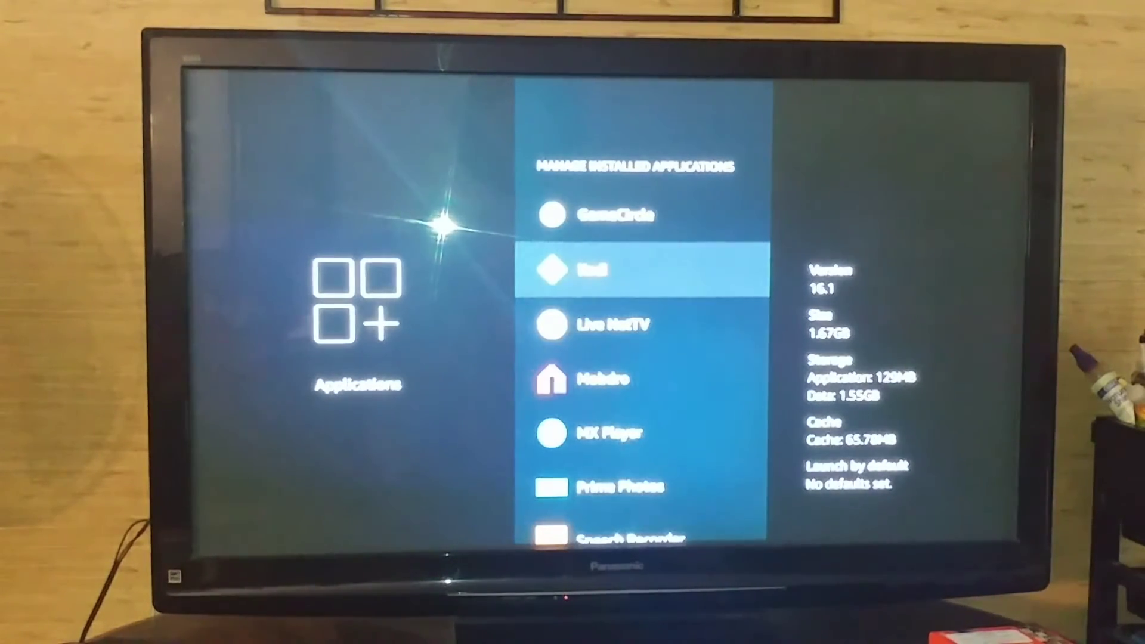
pyautogui.click(643, 271)
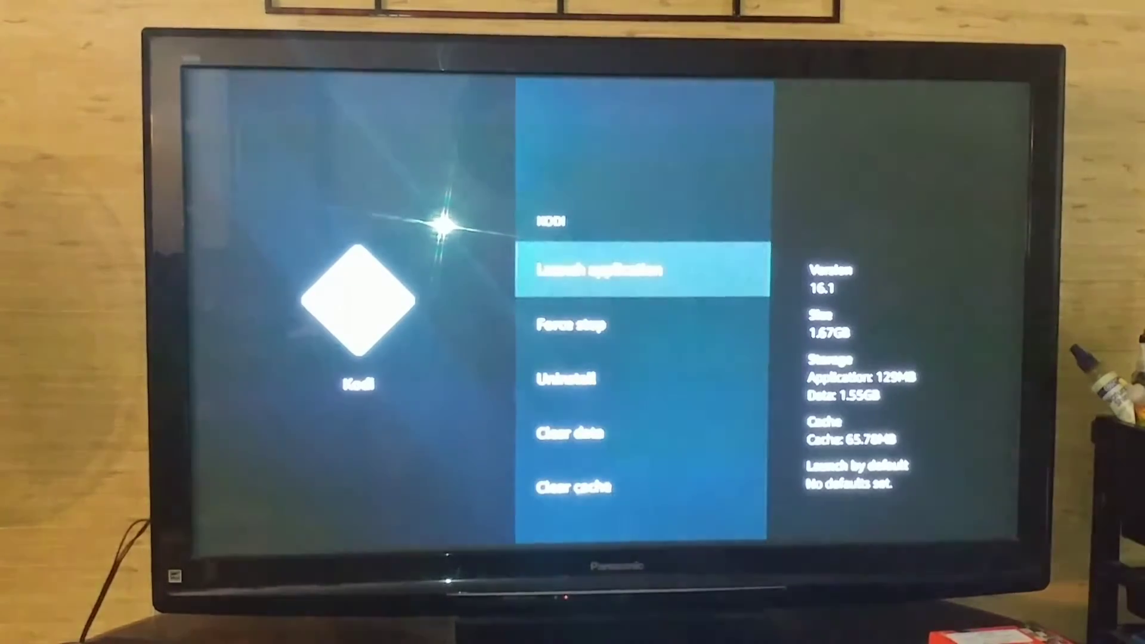
pyautogui.click(599, 268)
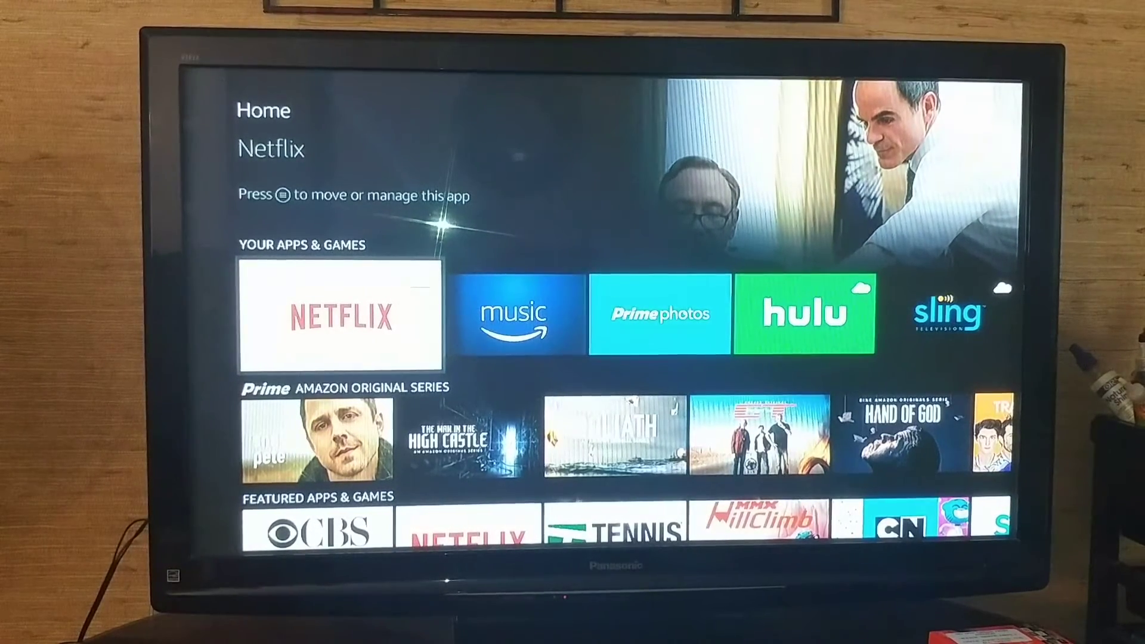
# Scroll the Your Apps & Games row to the Kodi tile and launch it
pyautogui.hscroll(3)
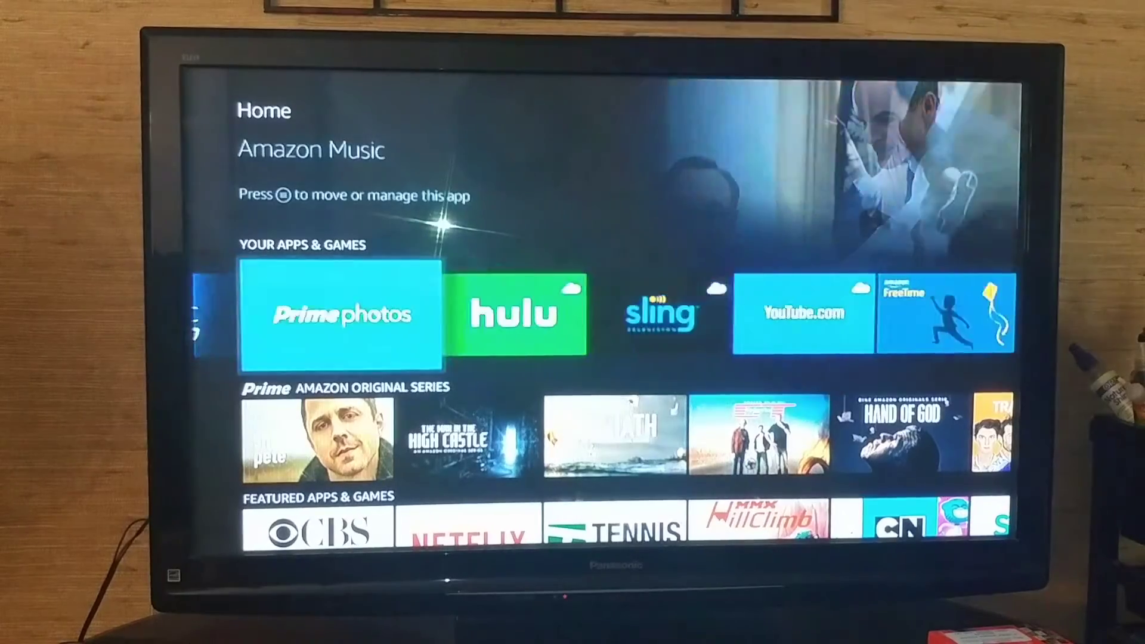
pyautogui.hscroll(3)
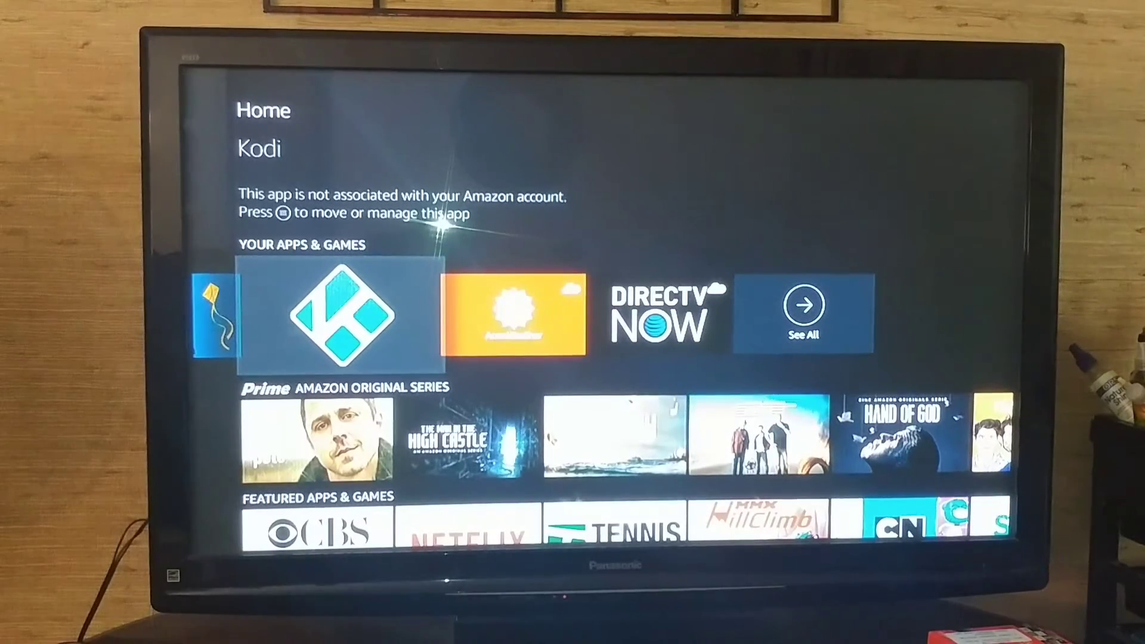
pyautogui.click(334, 313)
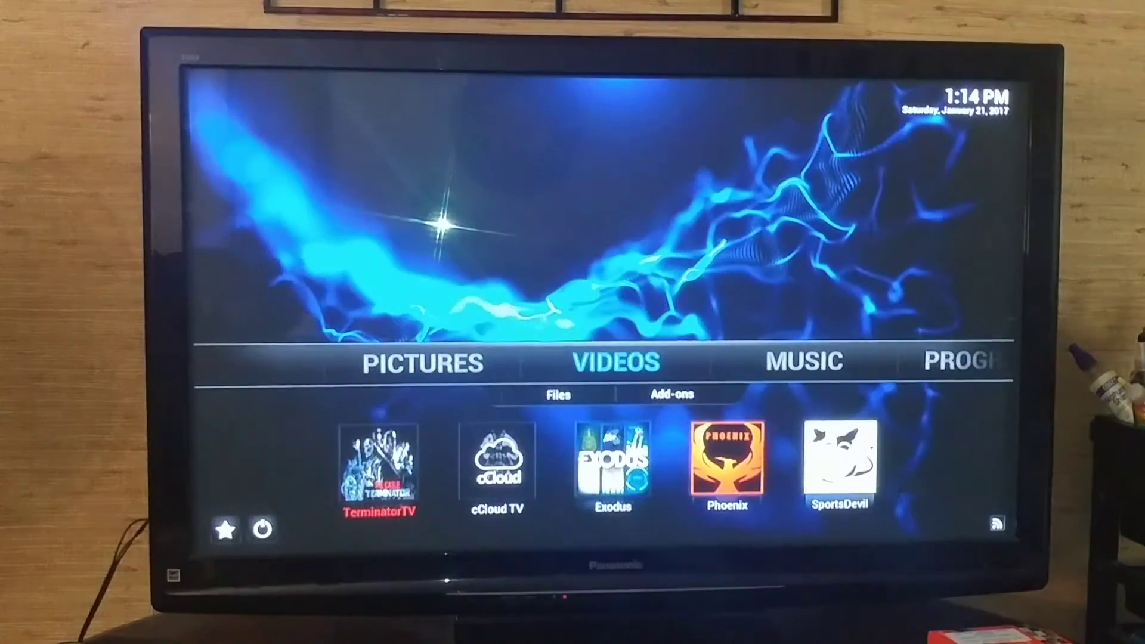